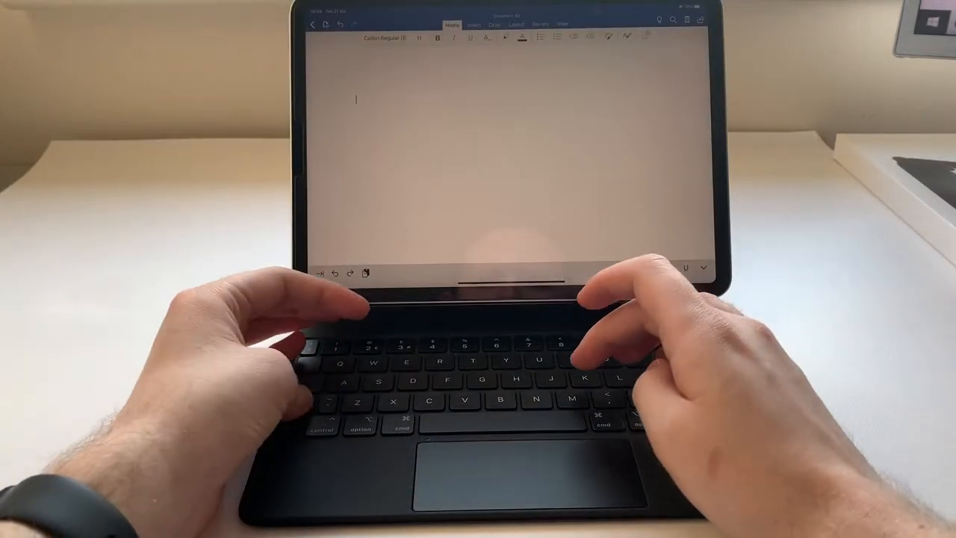
{"action": "type", "text": "Hello"}
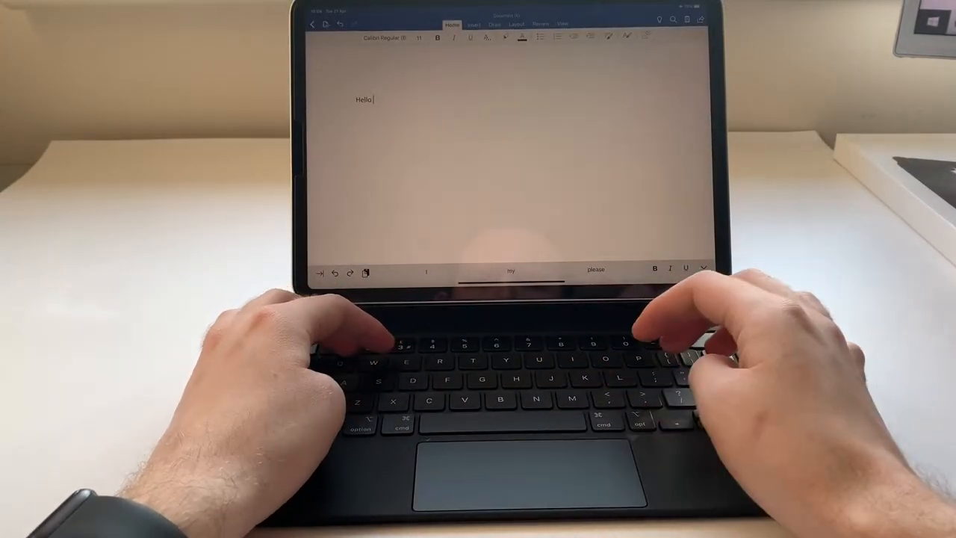
{"action": "type", "text": "World"}
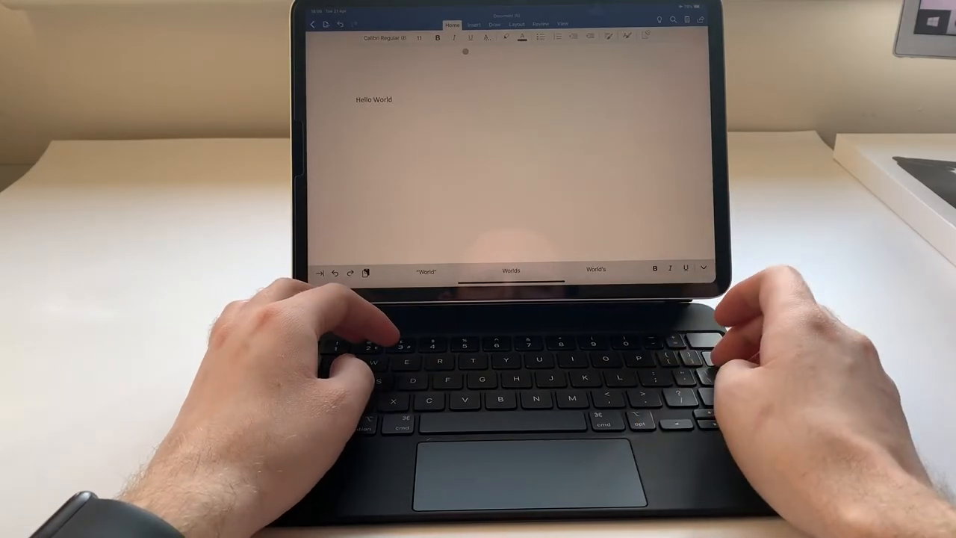
{"action": "type", "text": "Th"}
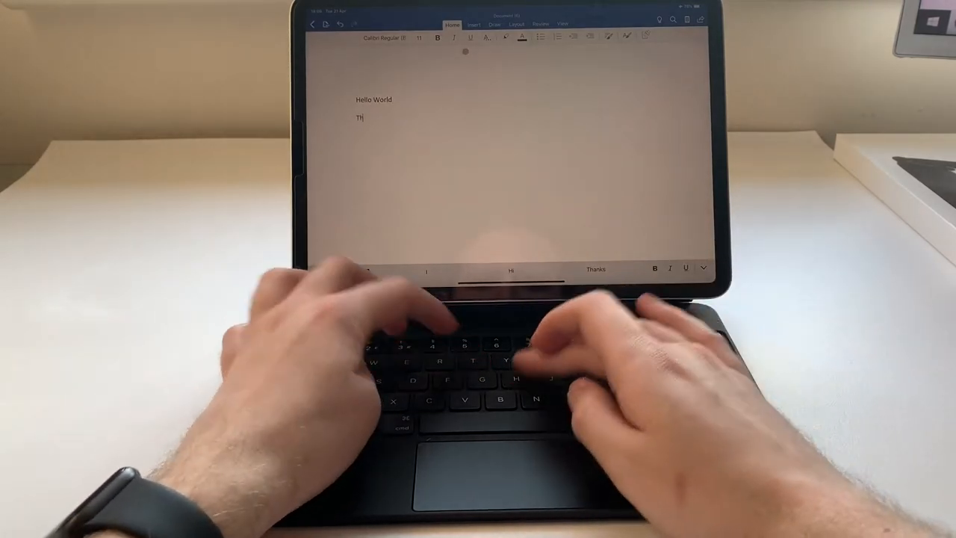
{"action": "type", "text": "his kry"}
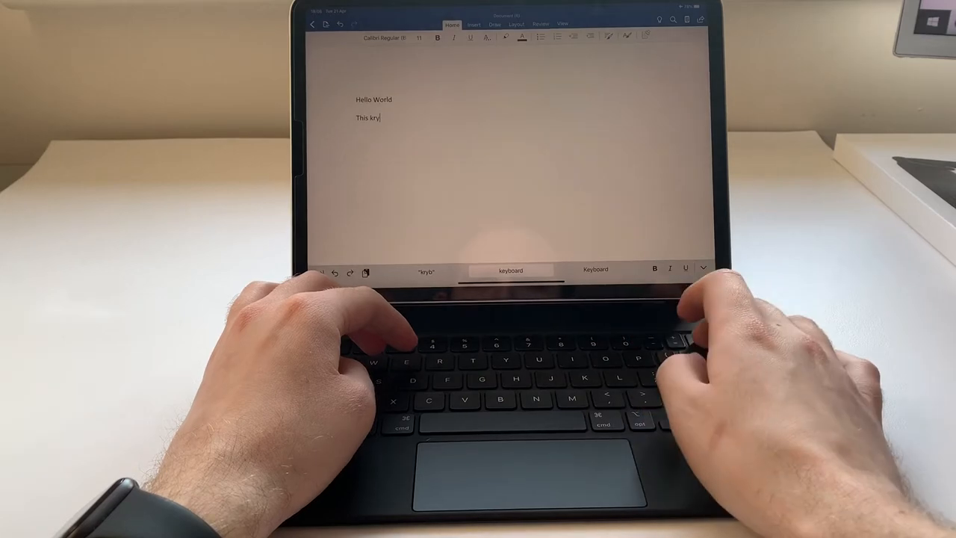
{"action": "type", "text": "eyb"}
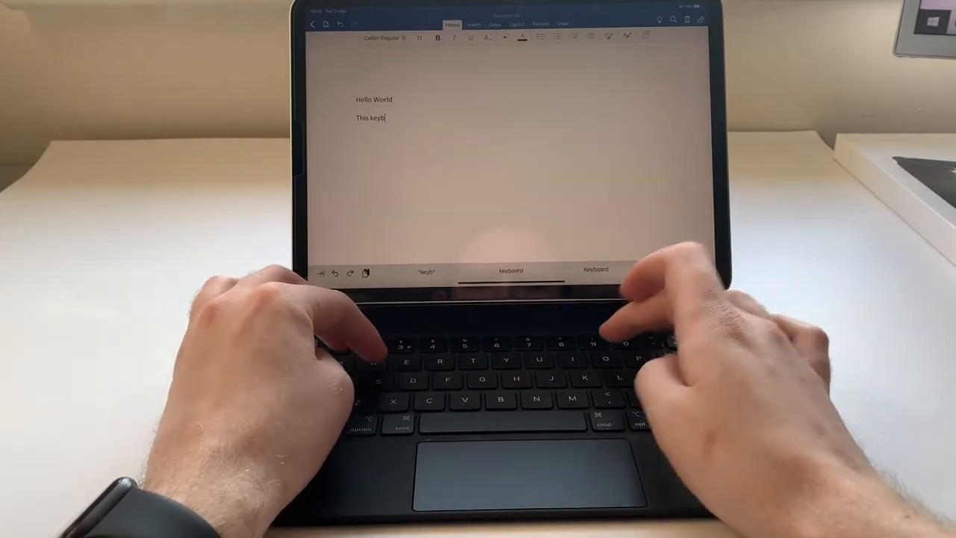
{"action": "type", "text": "oard feels g"}
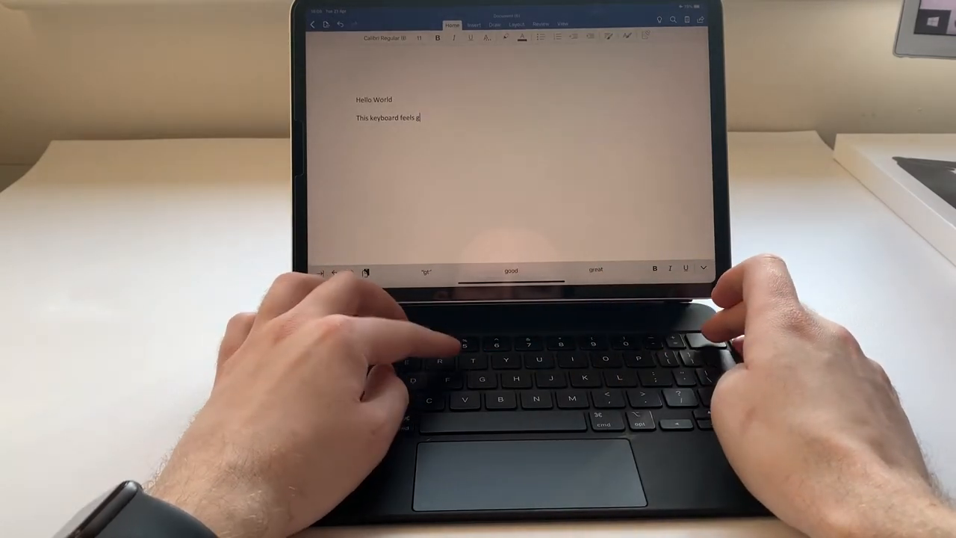
{"action": "type", "text": "reat"}
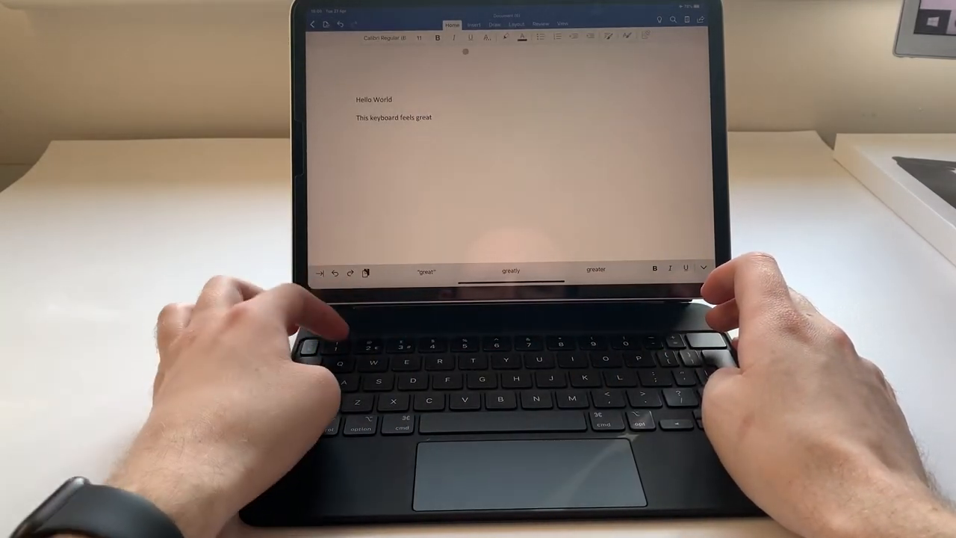